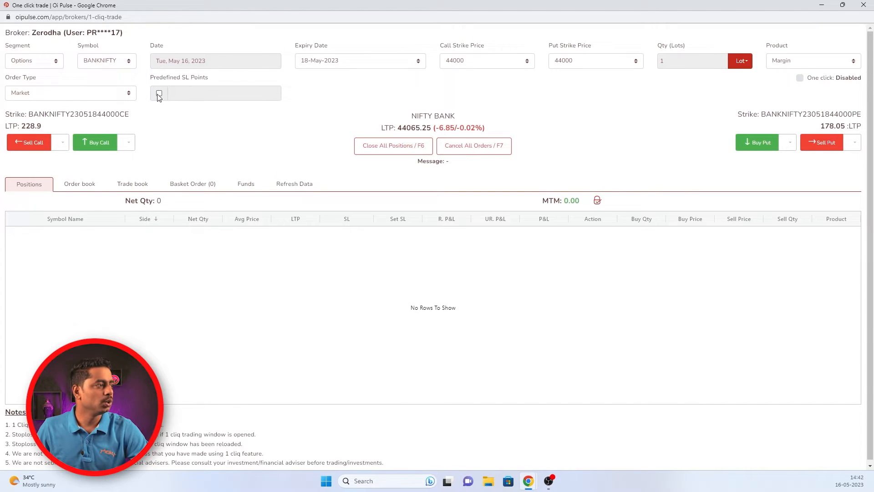
Buy one lot of the 44000 BankNifty call at market with a 20-point predefined stoploss (SL 213.40)
{"action": "left_click", "coordinate": [158, 93]}
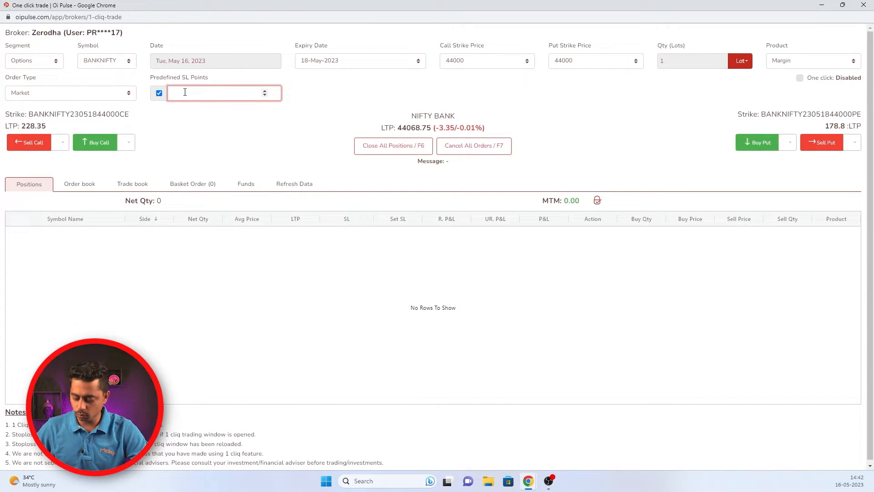
{"action": "type", "text": "20"}
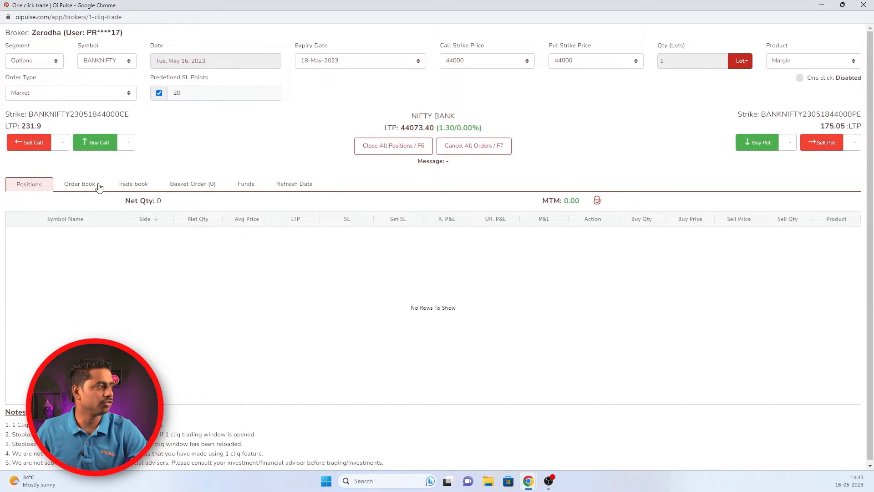
{"action": "left_click", "coordinate": [95, 142]}
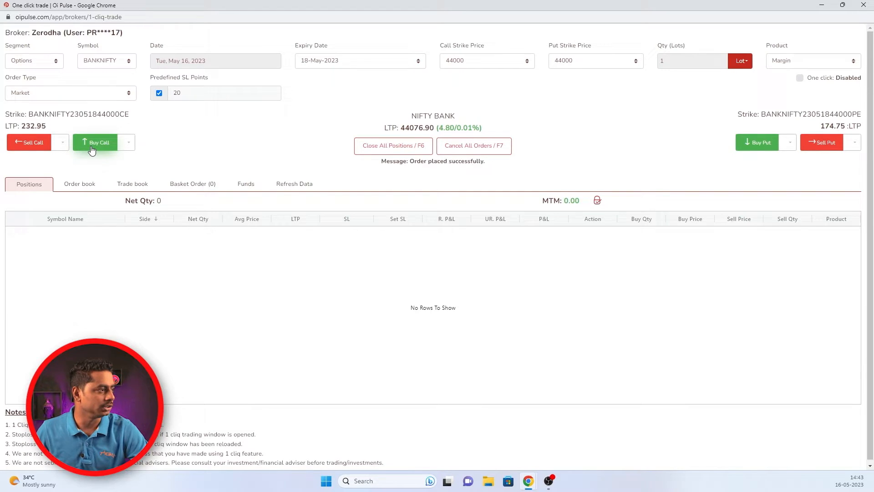
{"action": "left_click", "coordinate": [95, 143]}
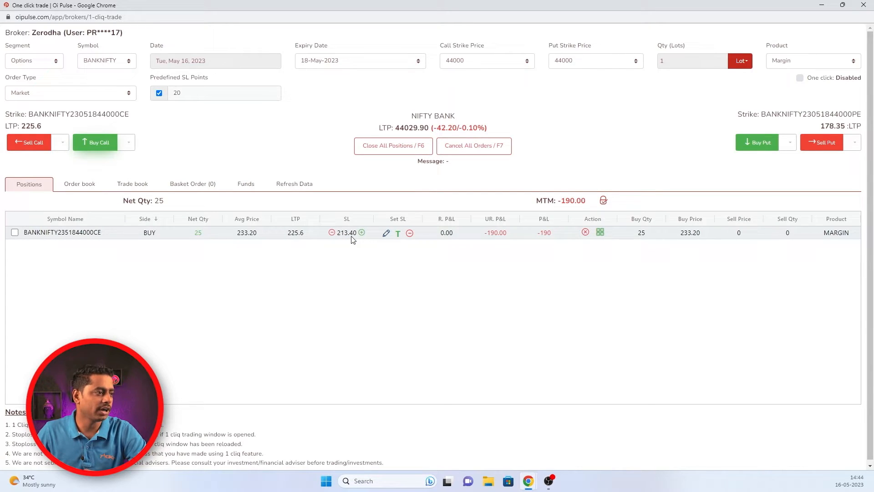
Change the open 44000 call position's stoploss from 213.40 to 210 via Set Stoploss
{"action": "left_click", "coordinate": [362, 232]}
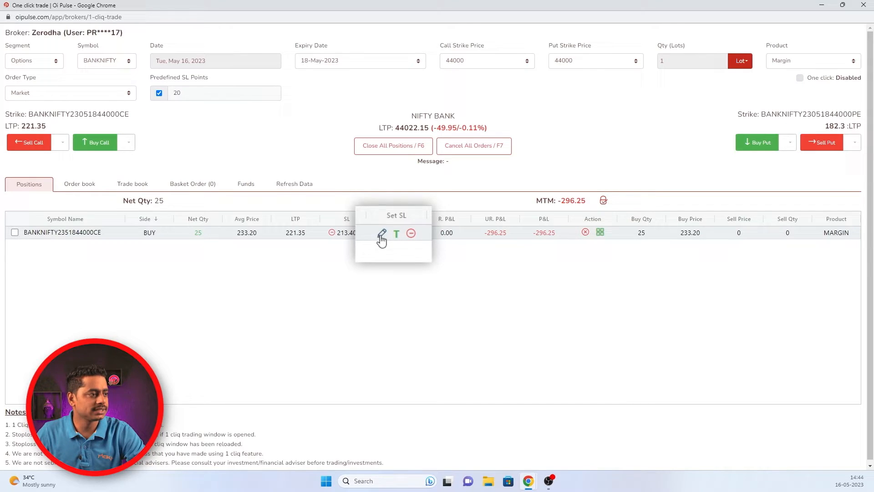
{"action": "left_click", "coordinate": [382, 234]}
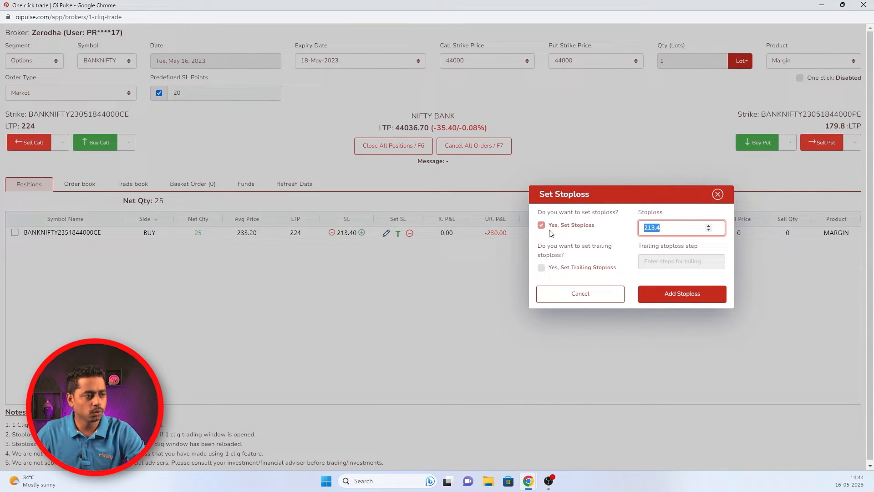
{"action": "type", "text": "210"}
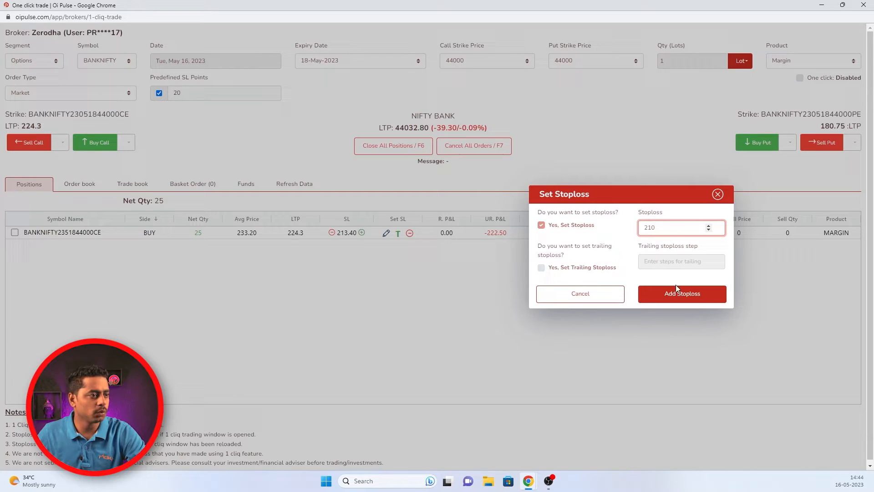
{"action": "left_click", "coordinate": [681, 295]}
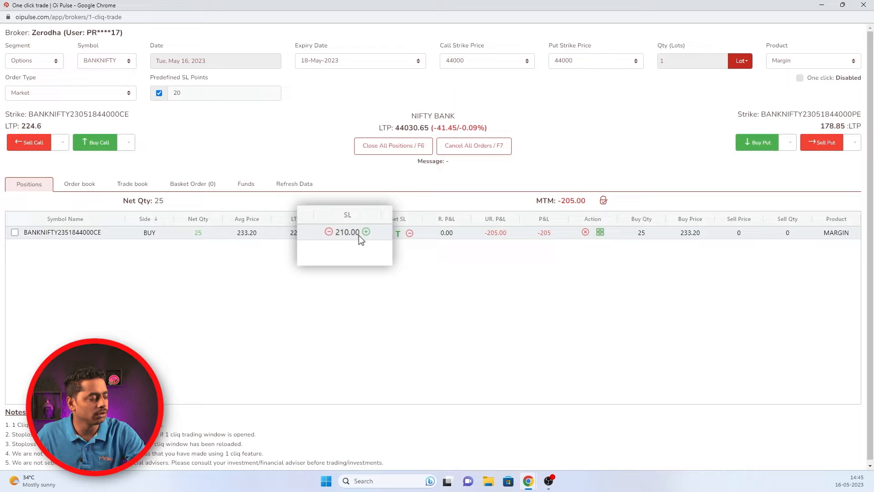
{"action": "mouse_move", "coordinate": [329, 233]}
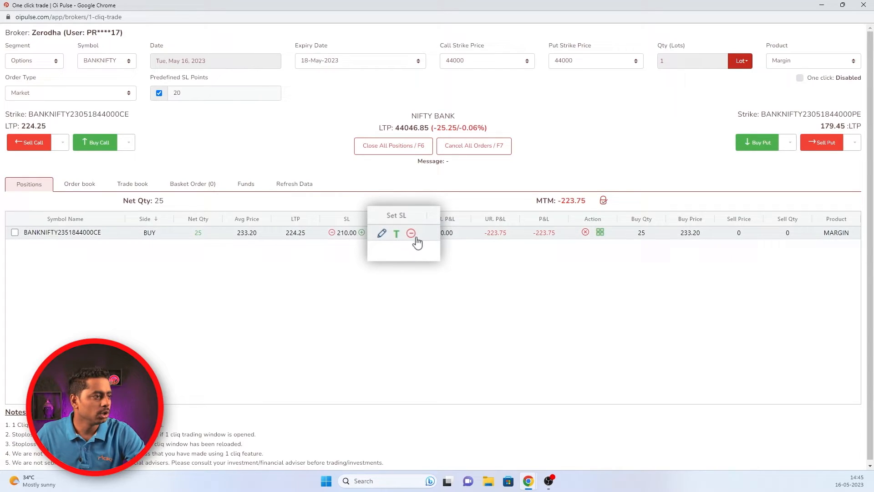
{"action": "mouse_move", "coordinate": [411, 232]}
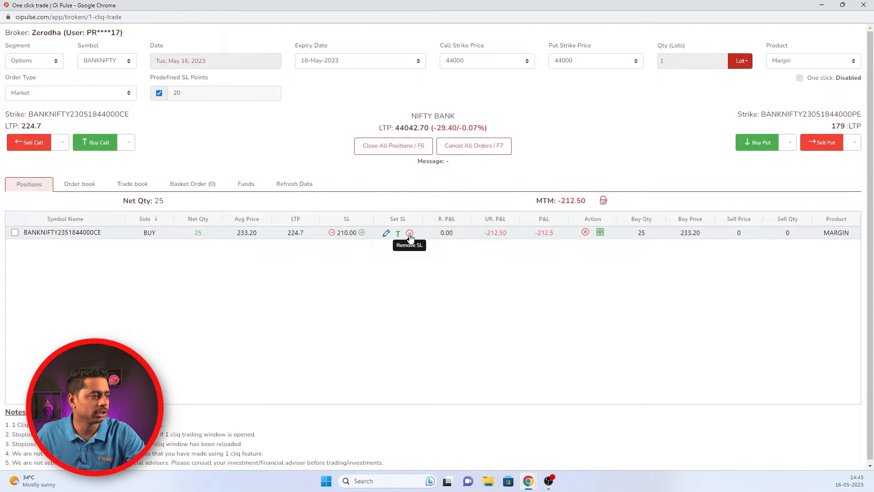
Remove the call's stoploss and re-add it at 210
{"action": "left_click", "coordinate": [409, 232]}
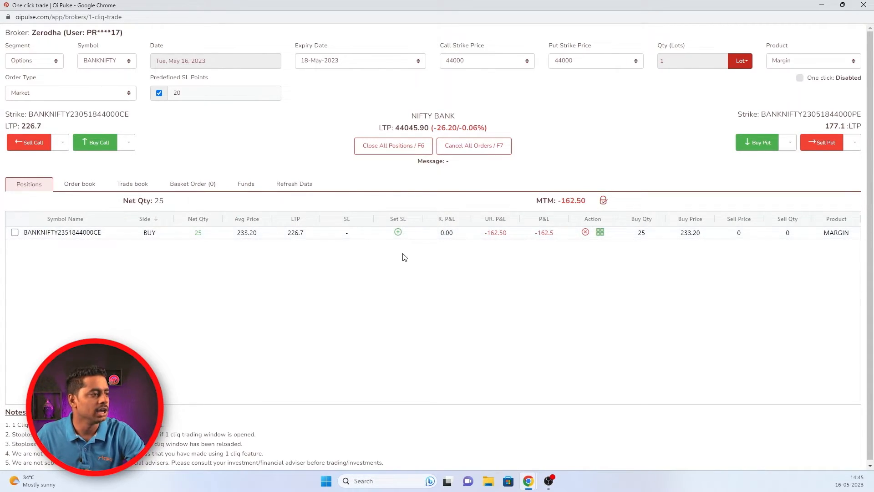
{"action": "left_click", "coordinate": [398, 233]}
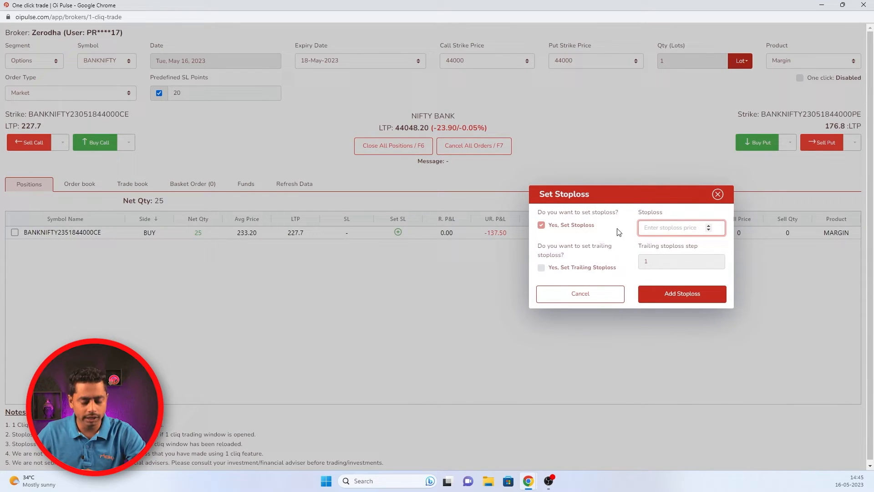
{"action": "type", "text": "210"}
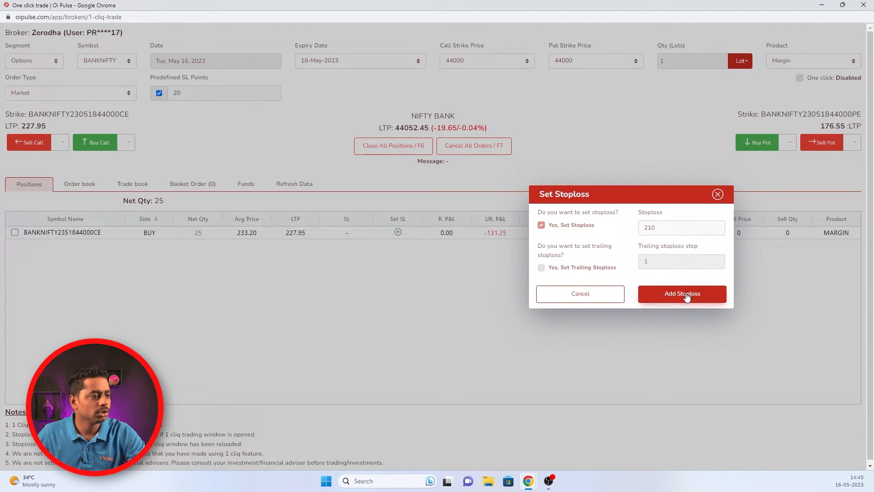
{"action": "left_click", "coordinate": [681, 295]}
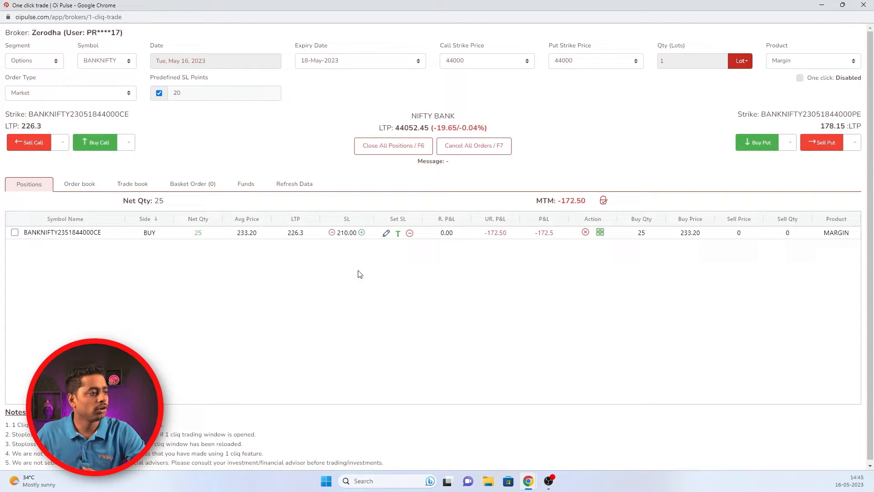
{"action": "mouse_move", "coordinate": [308, 279]}
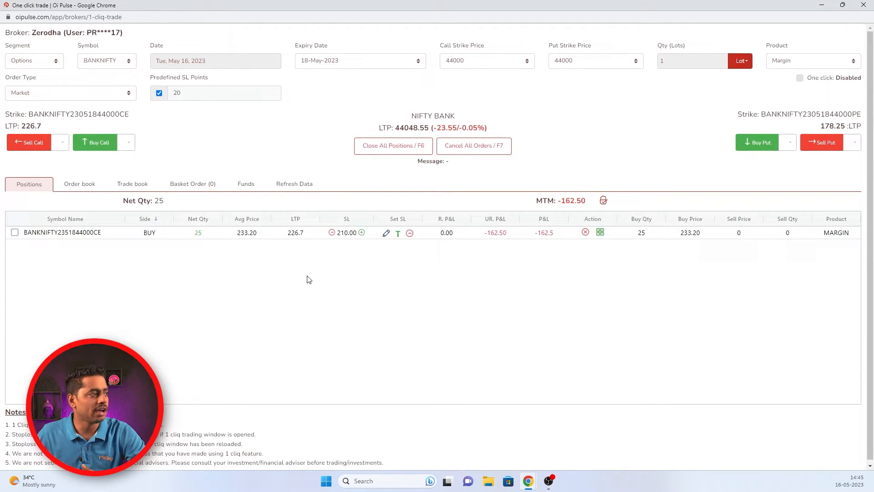
Buy one lot of the 44000 put at market with predefined stoploss points turned off
{"action": "left_click", "coordinate": [159, 93]}
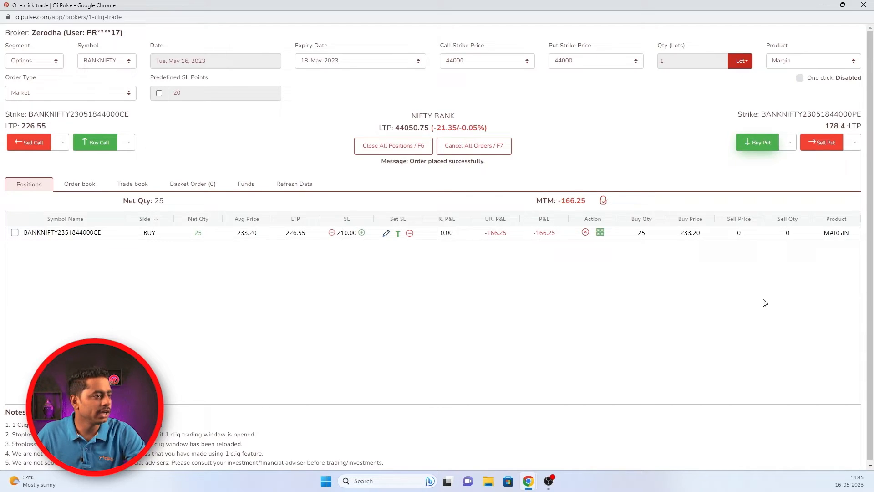
{"action": "left_click", "coordinate": [757, 142]}
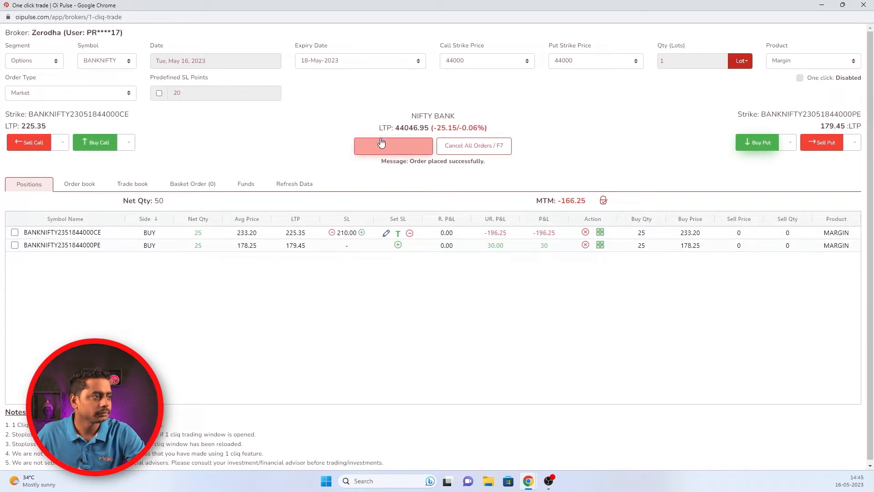
Close all open positions so both 44000 call and put rows show net quantity 0
{"action": "left_click", "coordinate": [394, 146]}
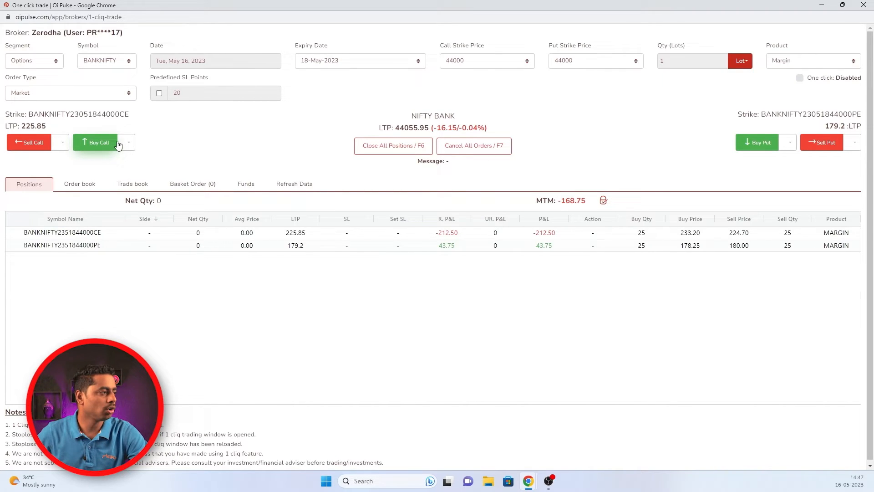
Buy the 44000 call with a limit order at 225 and check it in the order book
{"action": "left_click", "coordinate": [95, 144]}
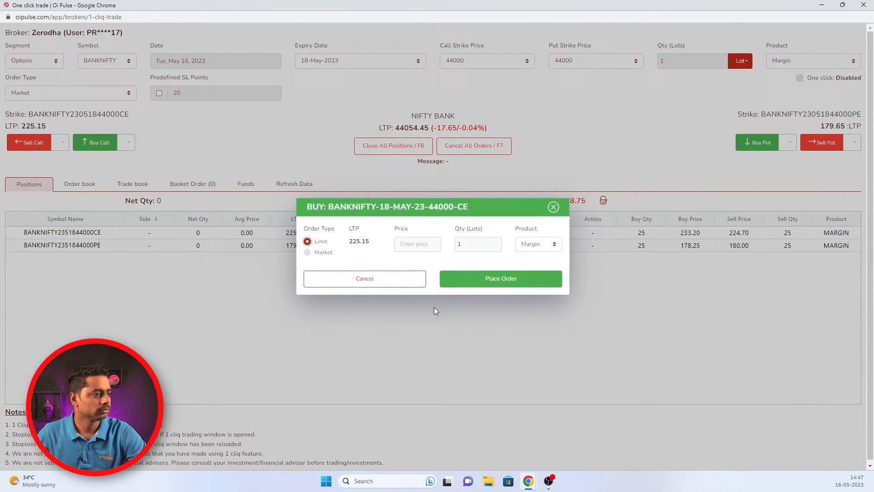
{"action": "type", "text": "225"}
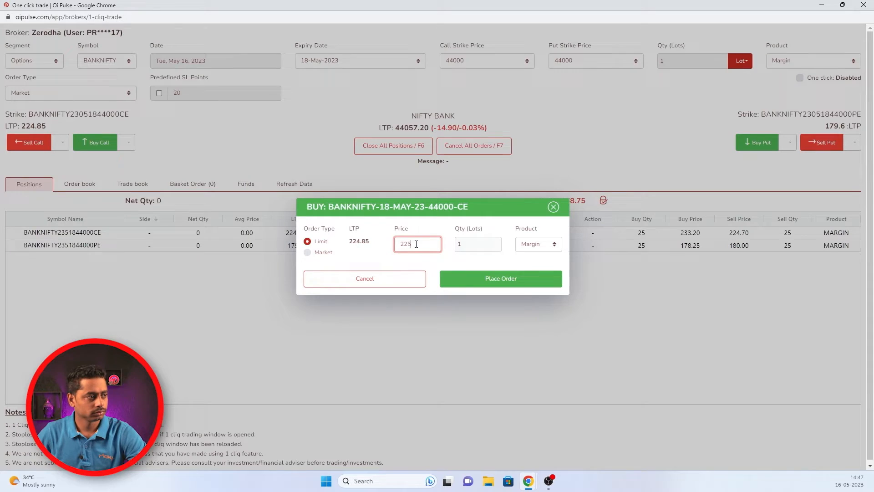
{"action": "left_click", "coordinate": [500, 279]}
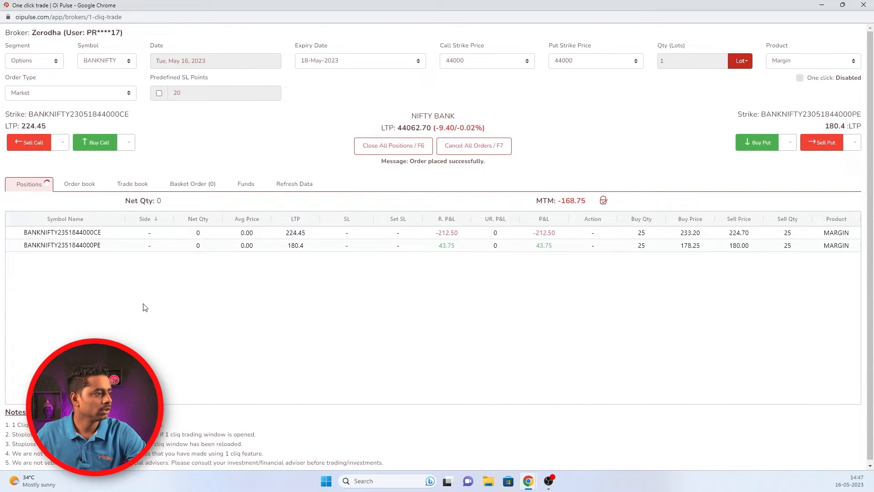
{"action": "left_click", "coordinate": [79, 183]}
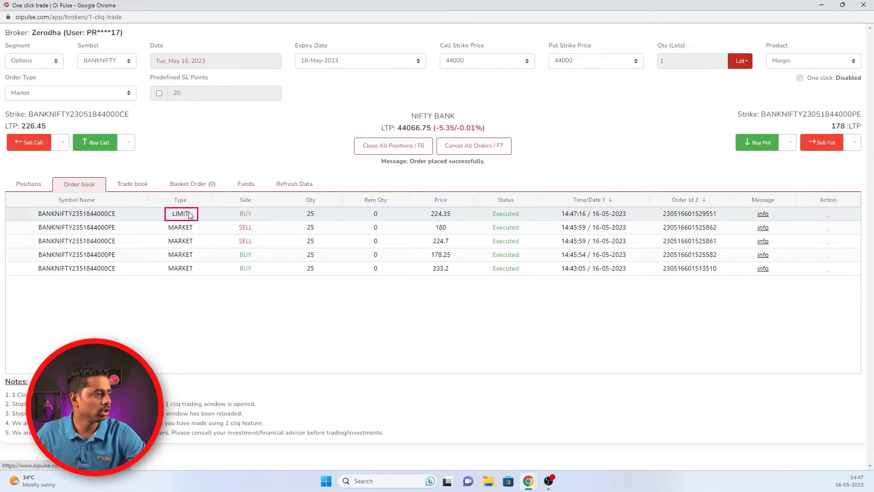
{"action": "left_click", "coordinate": [28, 183]}
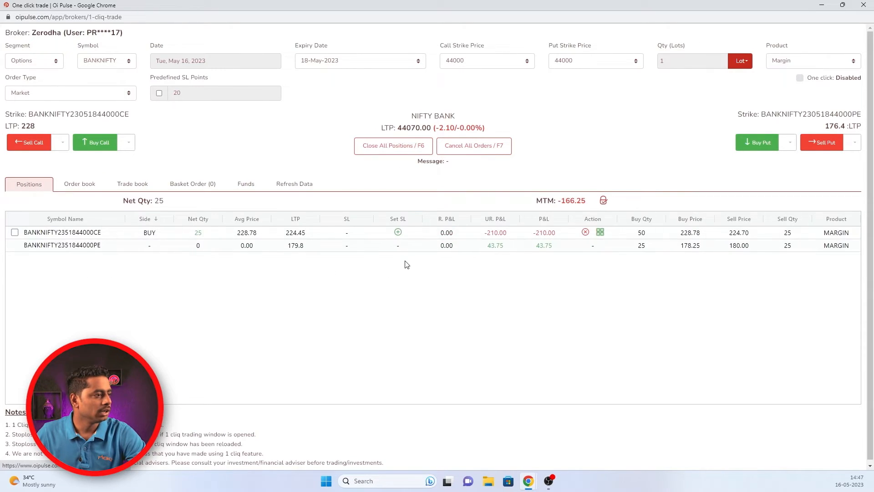
Set the new call position's stoploss to 228, return to Positions and switch the call strike to 45000
{"action": "left_click", "coordinate": [398, 232]}
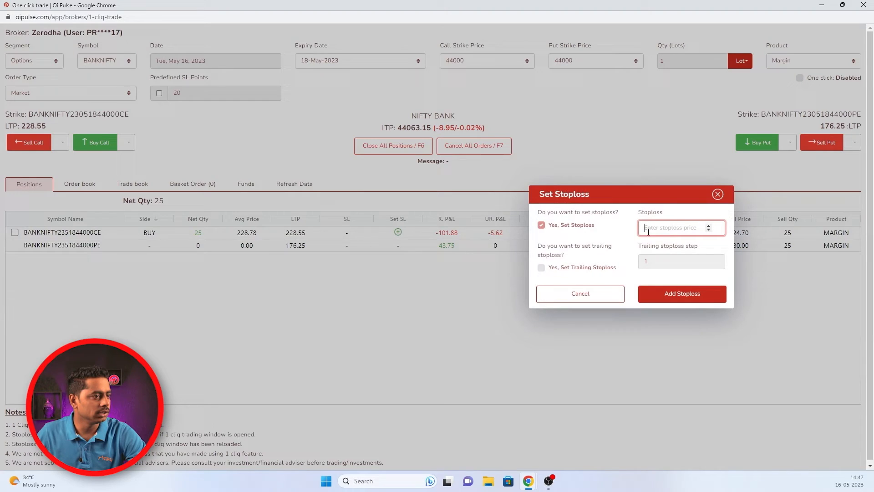
{"action": "type", "text": "228"}
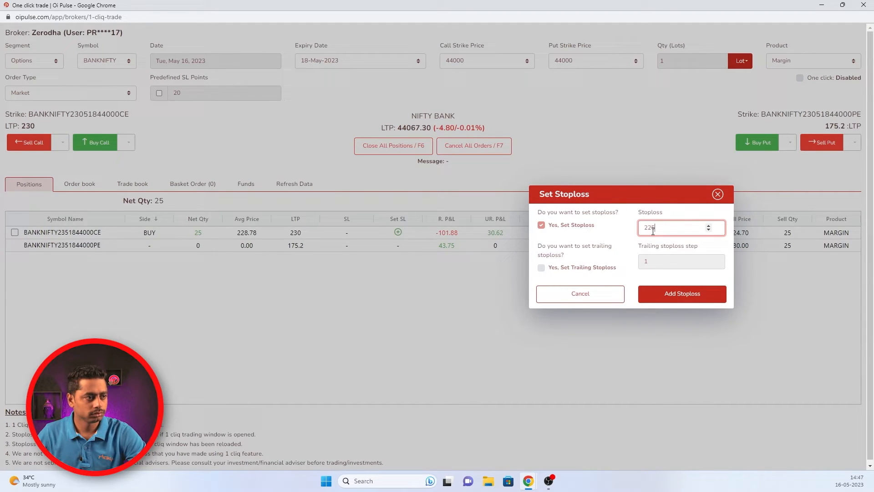
{"action": "left_click", "coordinate": [681, 295]}
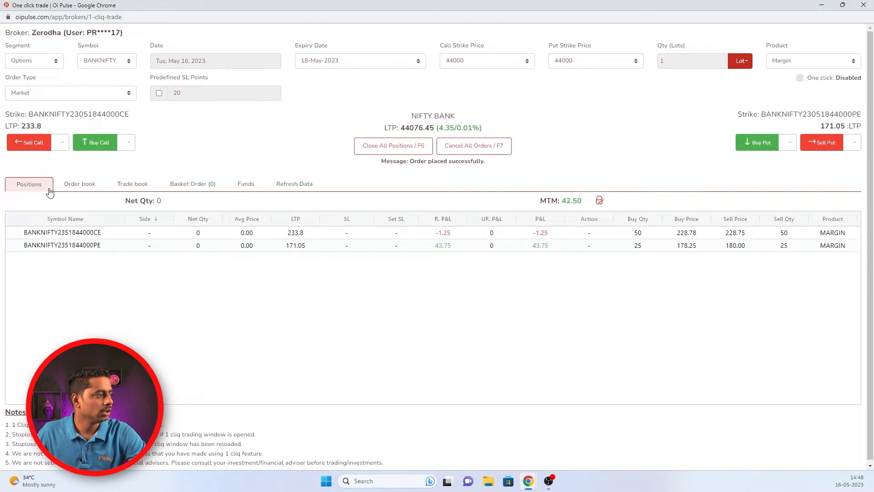
{"action": "left_click", "coordinate": [80, 183]}
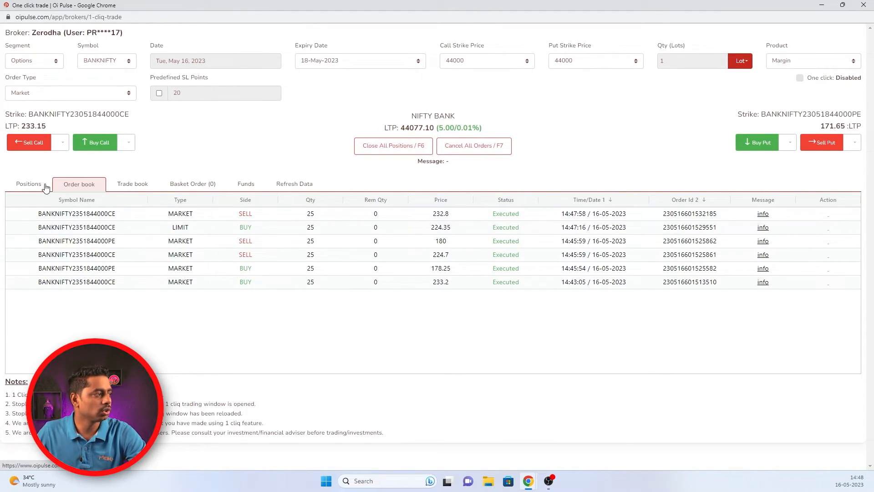
{"action": "left_click", "coordinate": [28, 183]}
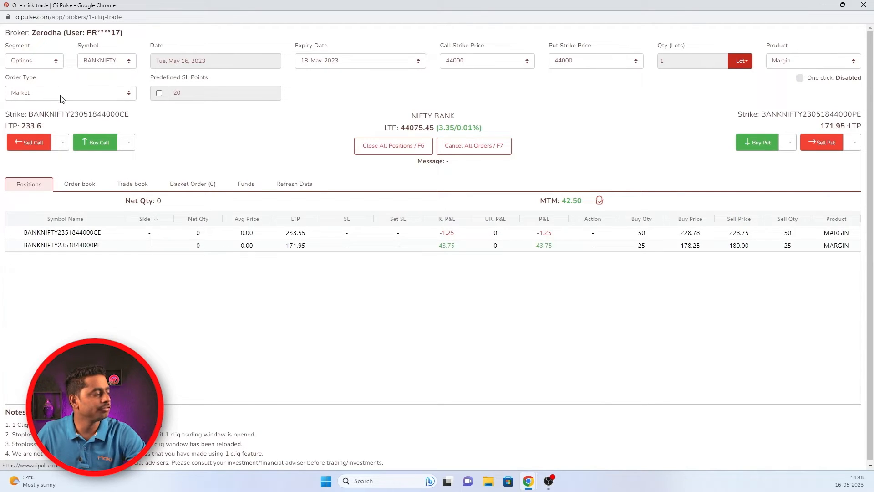
{"action": "left_click", "coordinate": [68, 93]}
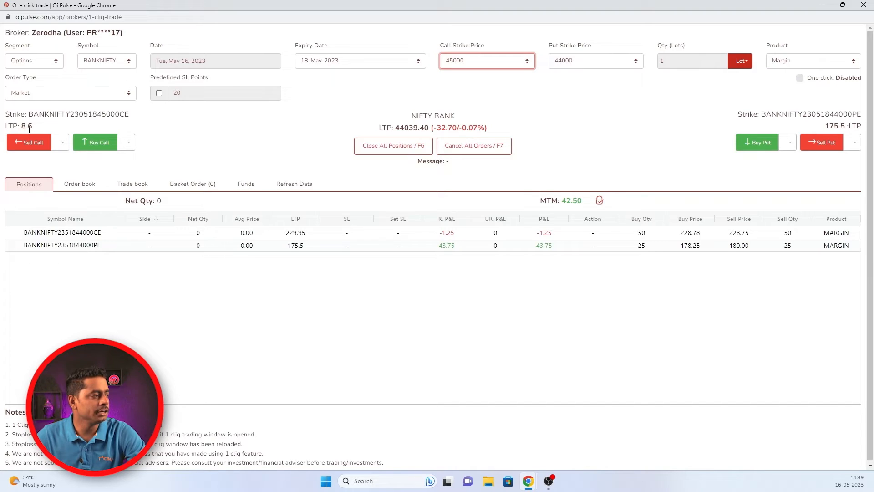
Buy one lot of the 45000 call with the 20-point predefined stoploss enabled
{"action": "left_click", "coordinate": [159, 93]}
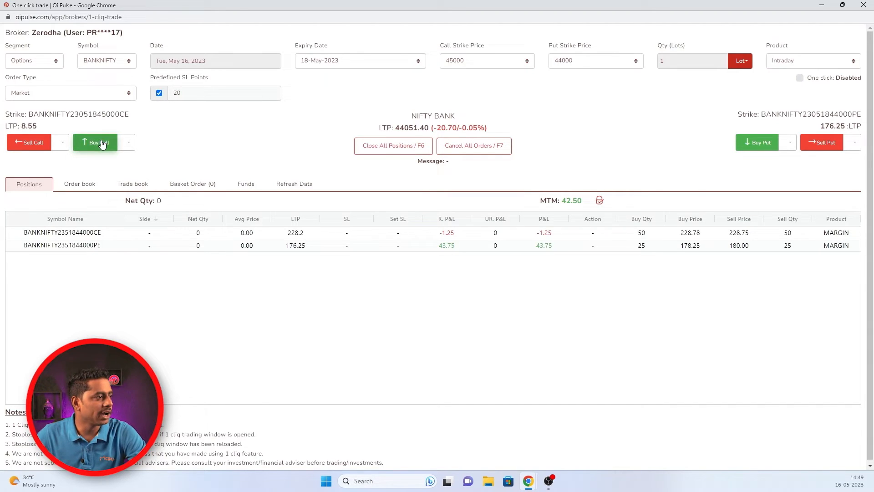
{"action": "left_click", "coordinate": [95, 142]}
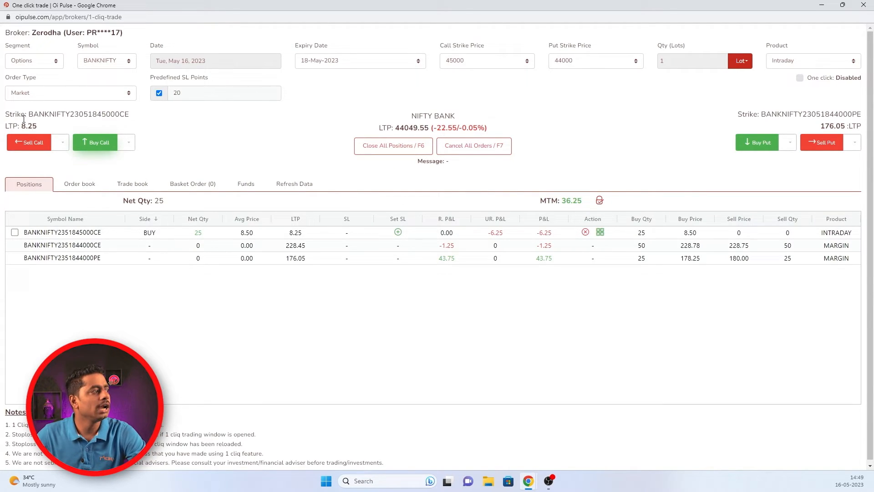
{"action": "mouse_move", "coordinate": [164, 131]}
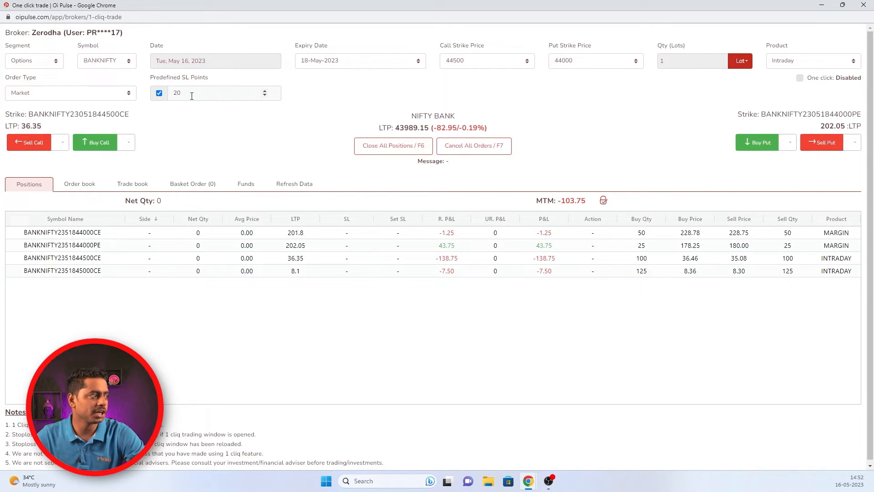
Buy the 44500 call four times to build a 100-quantity position carrying SL 16.30
{"action": "left_click", "coordinate": [94, 142]}
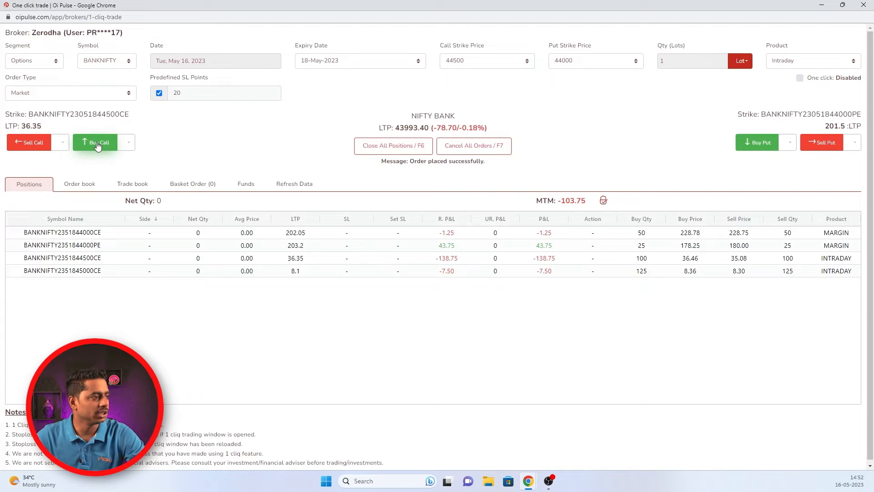
{"action": "left_click", "coordinate": [95, 142]}
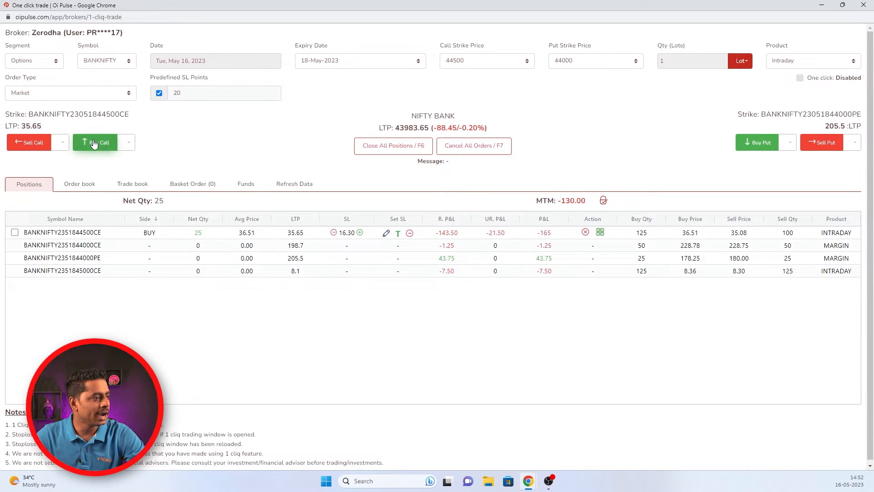
{"action": "left_click", "coordinate": [95, 142]}
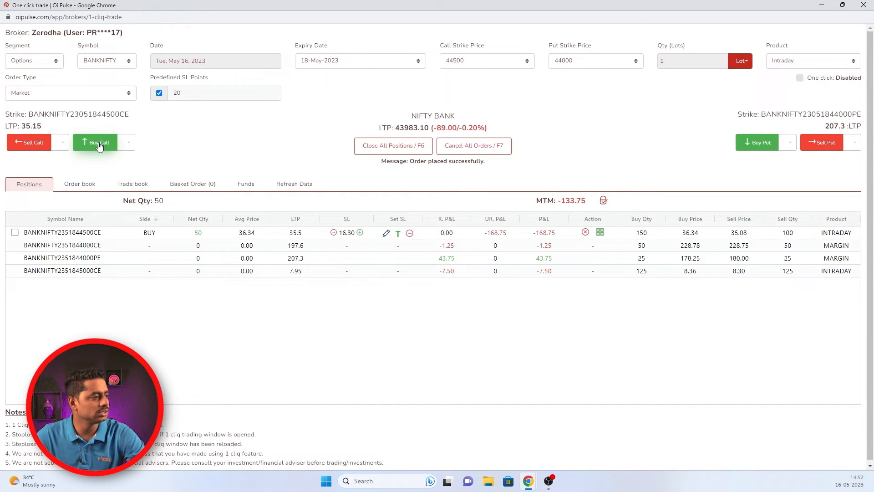
{"action": "left_click", "coordinate": [98, 142]}
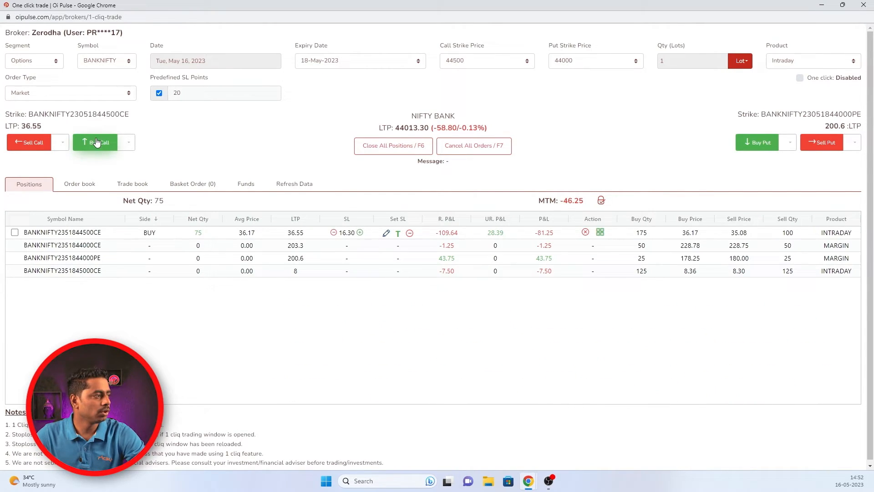
{"action": "left_click", "coordinate": [94, 142]}
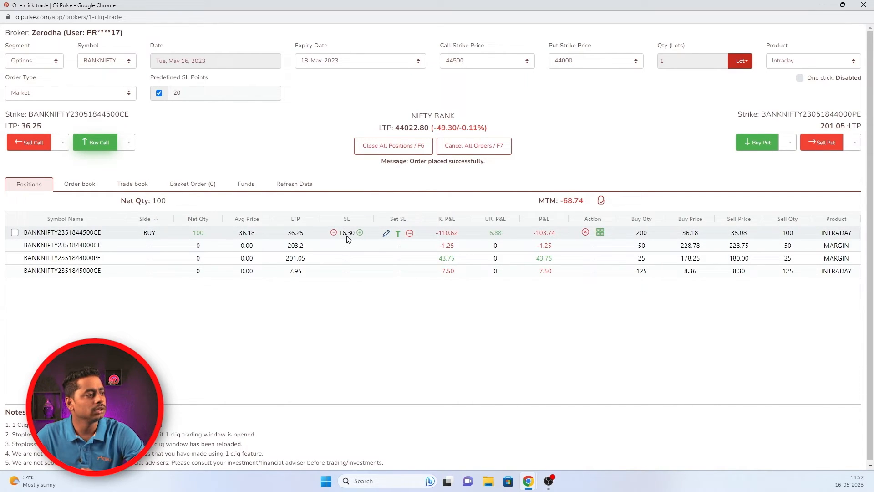
Exit 50% of the 44500 call position, review the order book and return to Positions
{"action": "left_click", "coordinate": [600, 232]}
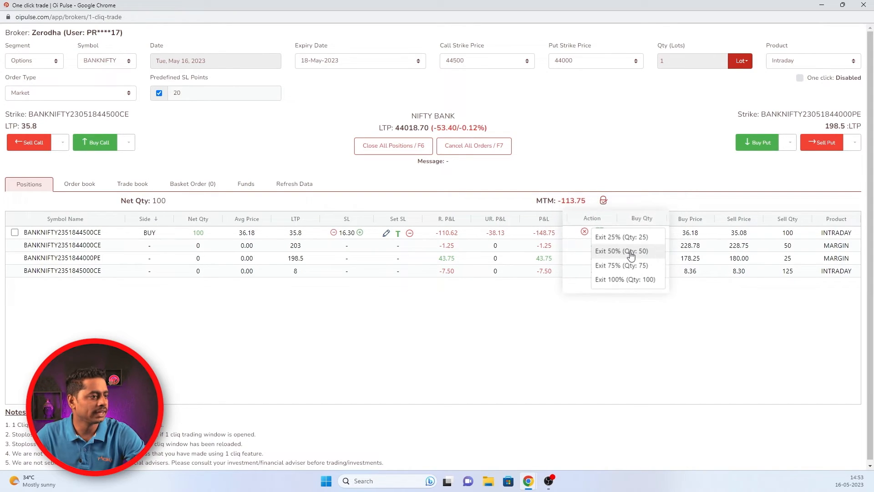
{"action": "left_click", "coordinate": [621, 250]}
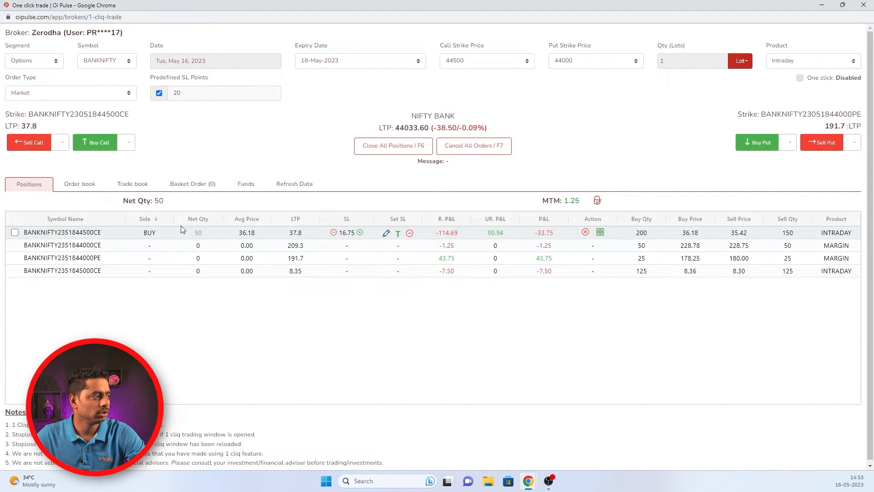
{"action": "left_click", "coordinate": [79, 183]}
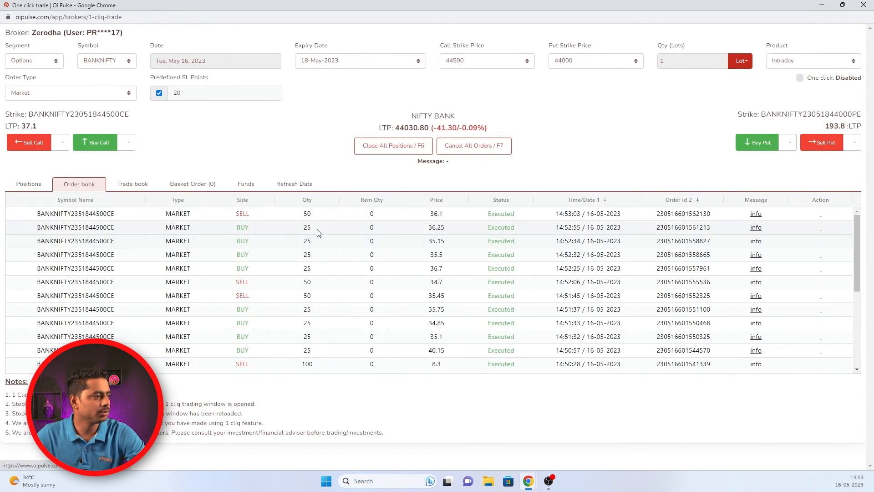
{"action": "left_click", "coordinate": [28, 183]}
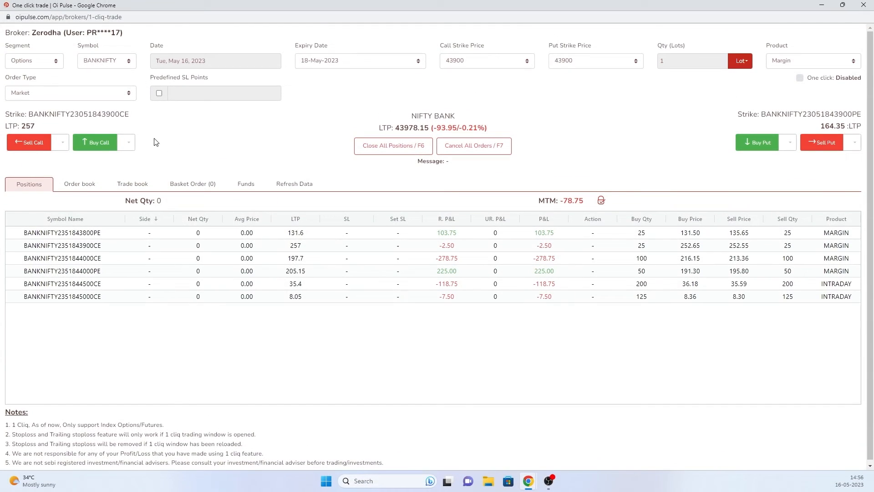
Buy one lot of the 43900 call with a 20-point predefined stoploss
{"action": "left_click", "coordinate": [158, 93]}
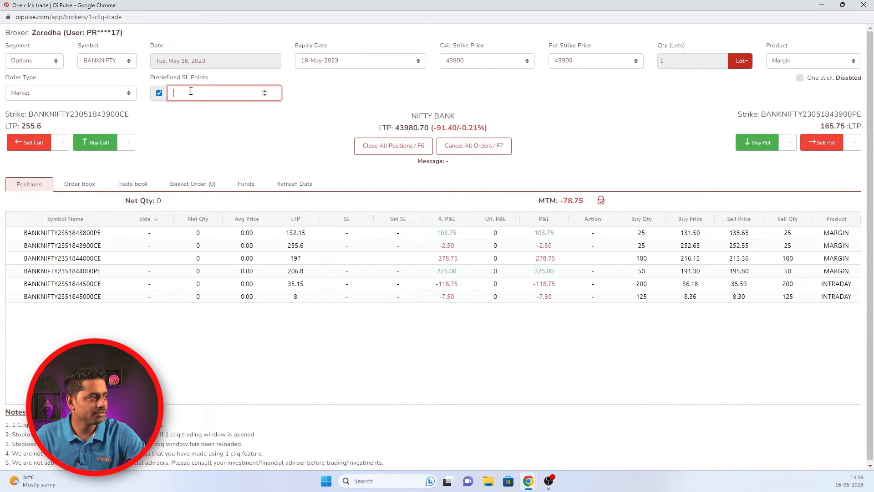
{"action": "type", "text": "20"}
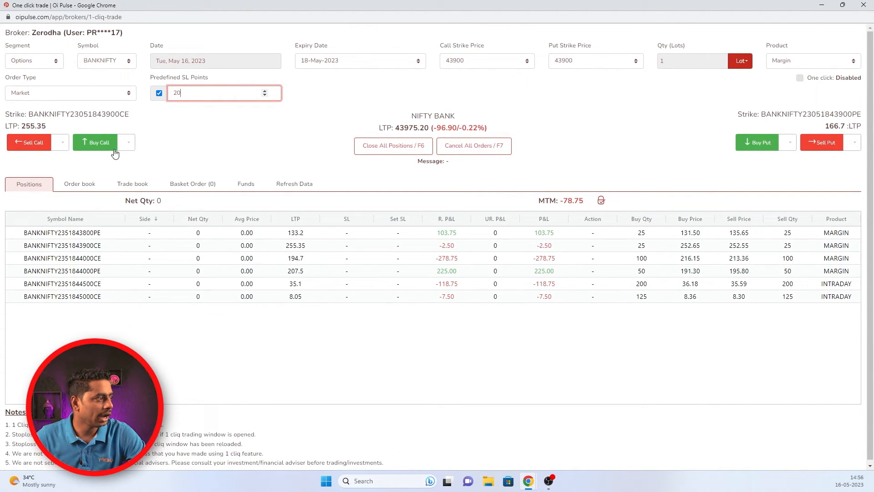
{"action": "left_click", "coordinate": [94, 142]}
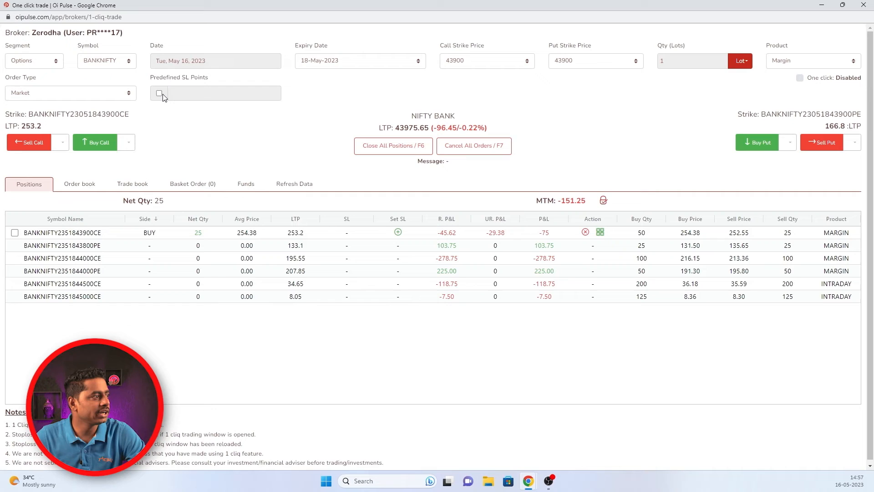
Re-enable the predefined stoploss and re-enter 20 points each time it clears
{"action": "left_click", "coordinate": [158, 93]}
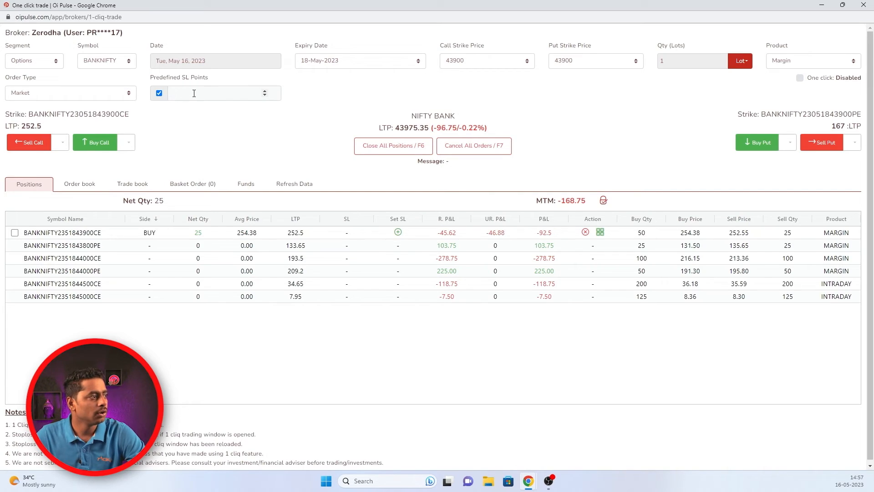
{"action": "type", "text": "2"}
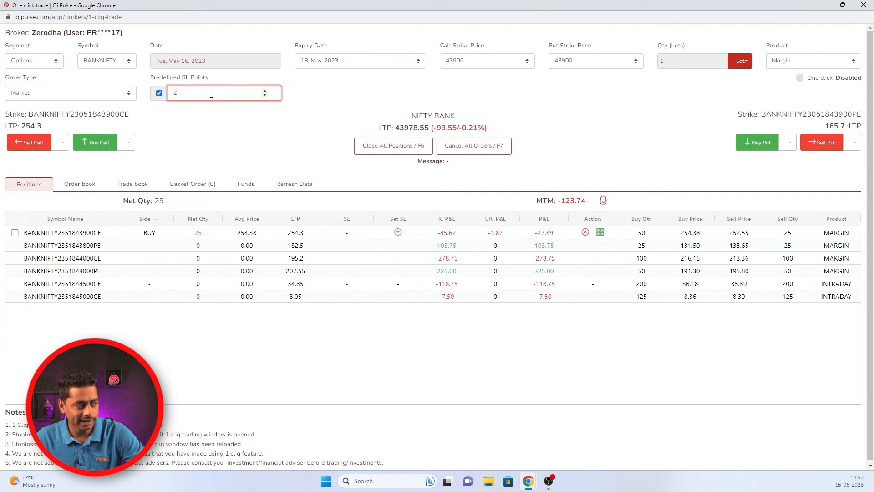
{"action": "type", "text": "0"}
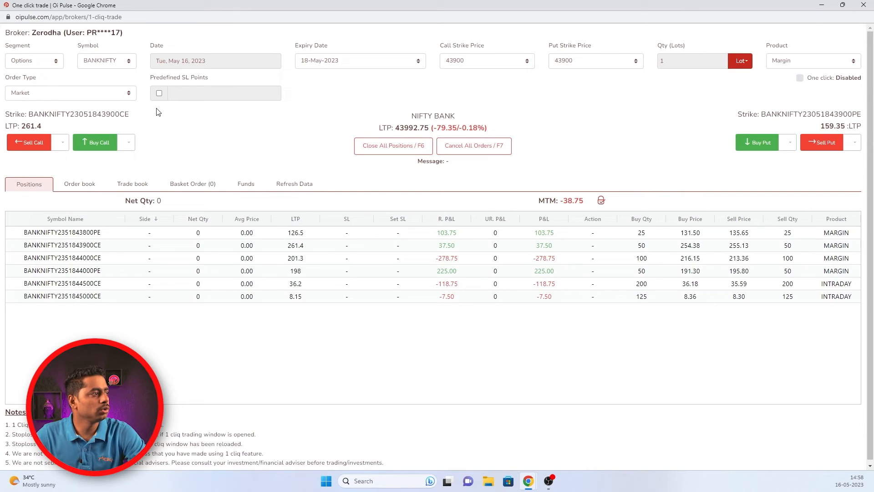
{"action": "left_click", "coordinate": [159, 92]}
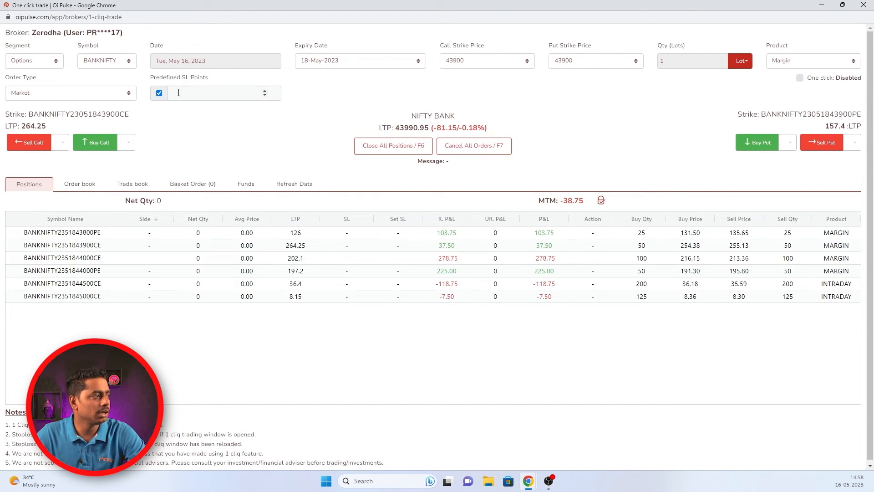
{"action": "type", "text": "20"}
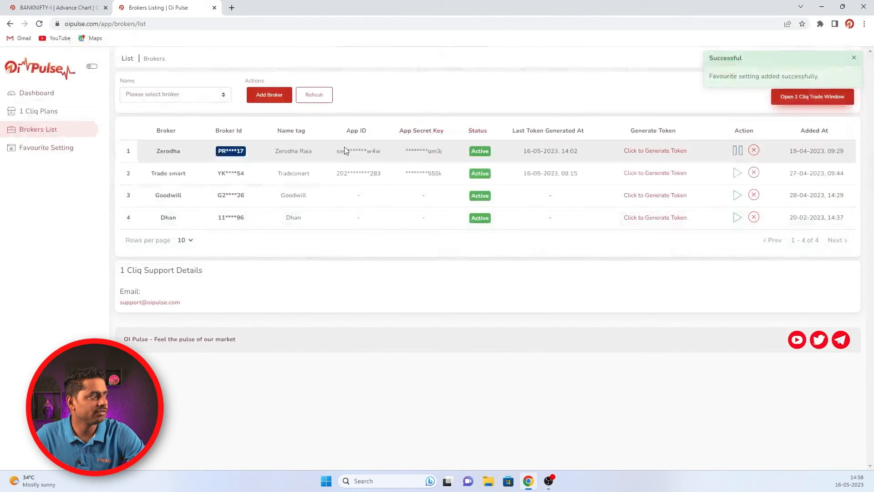
Save the 1-Cliq favourite setting with the 20-point predefined stoploss enabled
{"action": "left_click", "coordinate": [46, 148]}
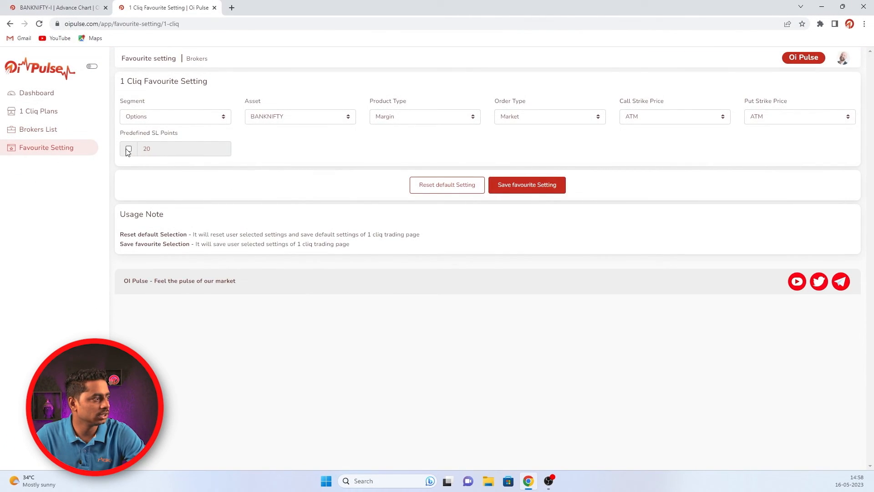
{"action": "left_click", "coordinate": [128, 148]}
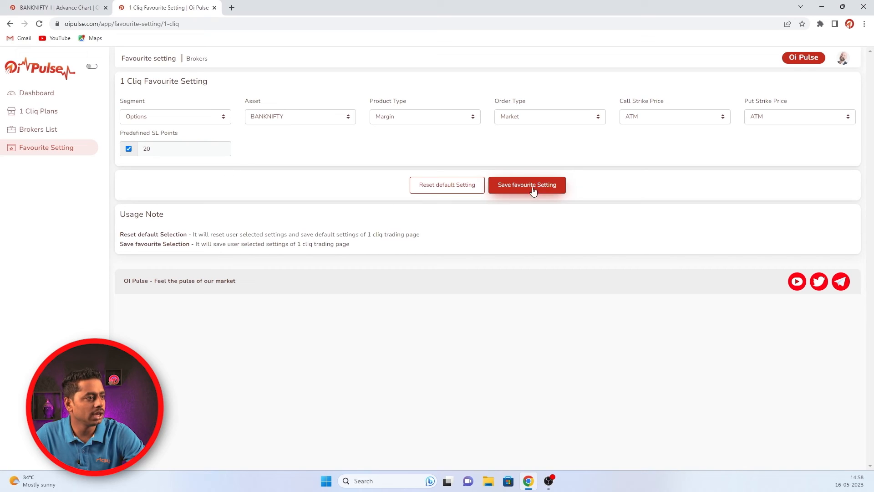
{"action": "left_click", "coordinate": [527, 185]}
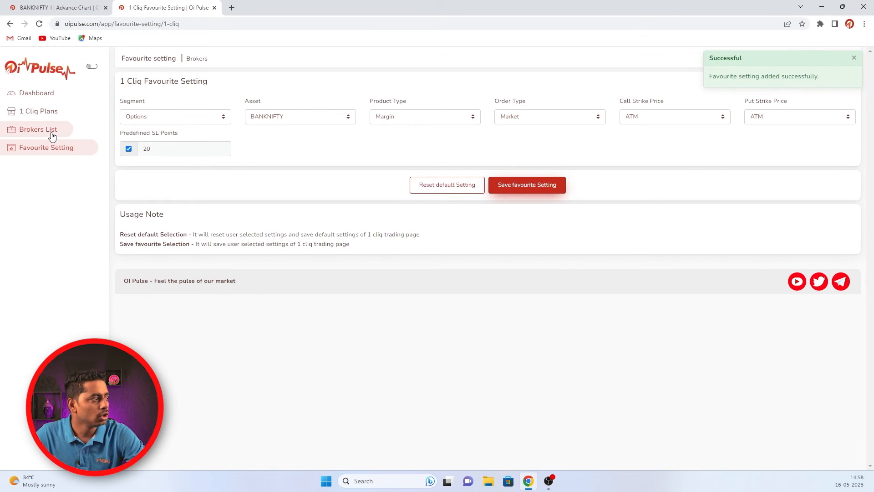